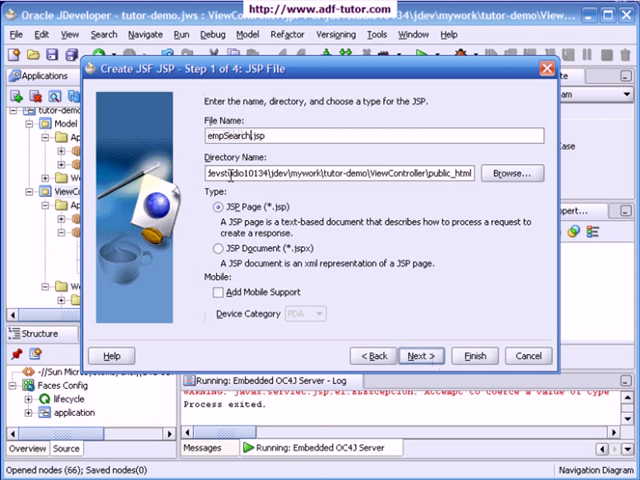
# - Finish the Create JSF JSP wizard to create the empSearch.jspx page
pyautogui.click(212, 244)
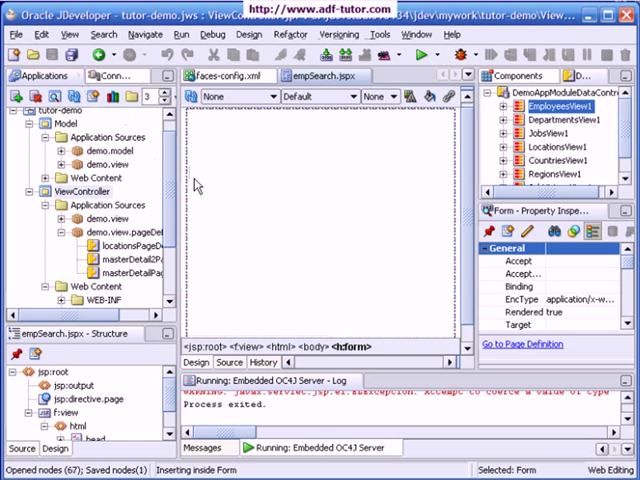
pyautogui.moveTo(243, 224)
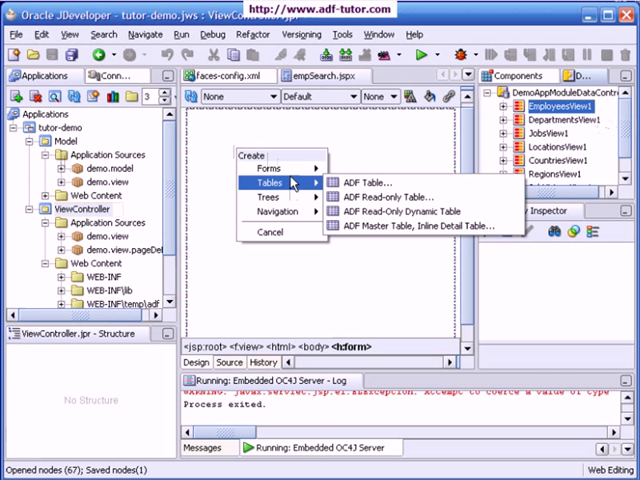
pyautogui.moveTo(269, 166)
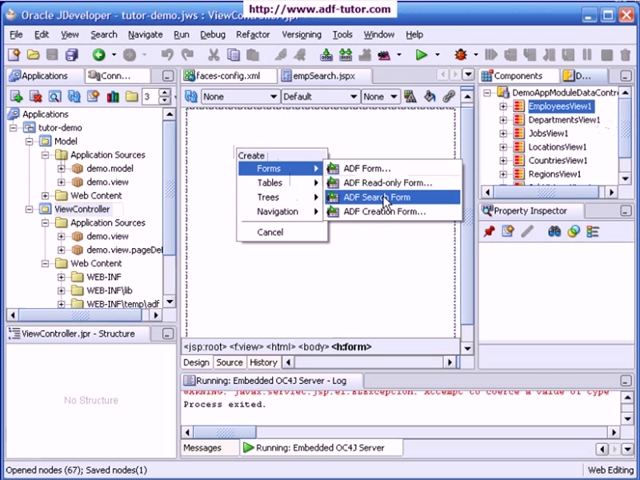
# - Add an ADF Search Form for EmployeesView1 with EmployeeId, FirstName, LastName and Email fields
pyautogui.click(384, 197)
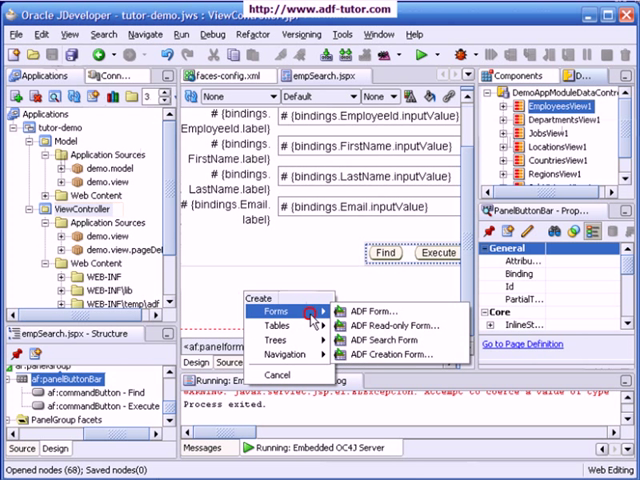
pyautogui.moveTo(279, 325)
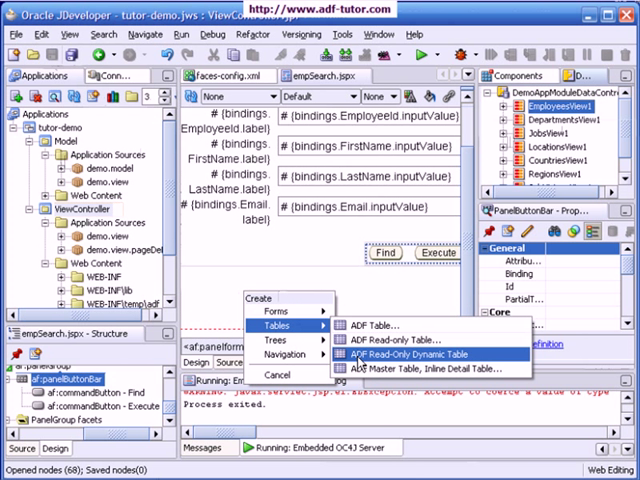
# - Drop EmployeesView1 below the form as an ADF Read-Only Table, keeping selection and sorting
pyautogui.click(414, 353)
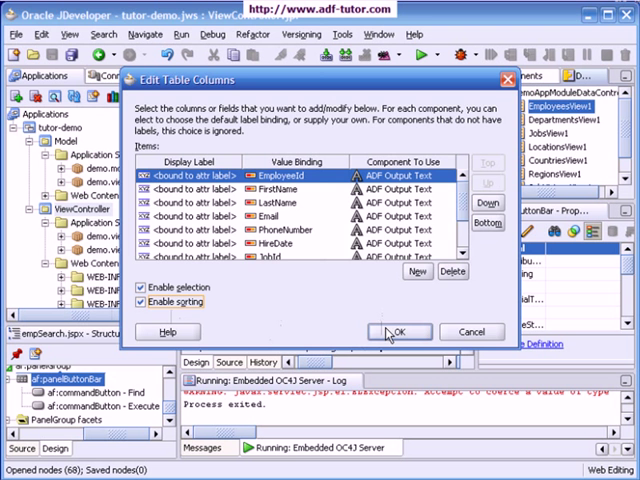
pyautogui.click(398, 331)
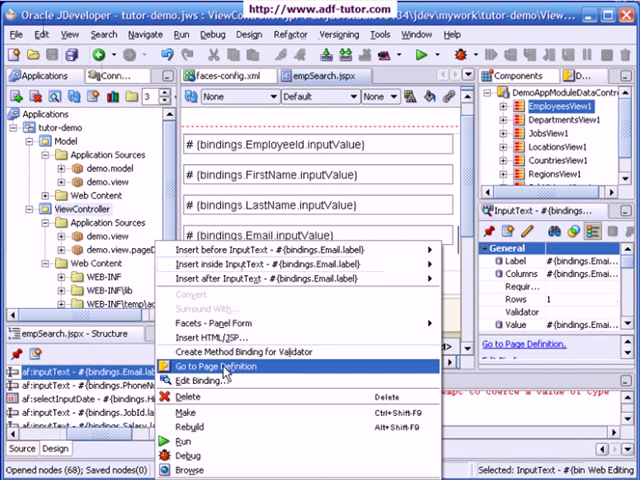
# - Open empSearchPageDef.xml, expand executables, and bring up insert options for EmployeesView1Iterator
pyautogui.click(225, 366)
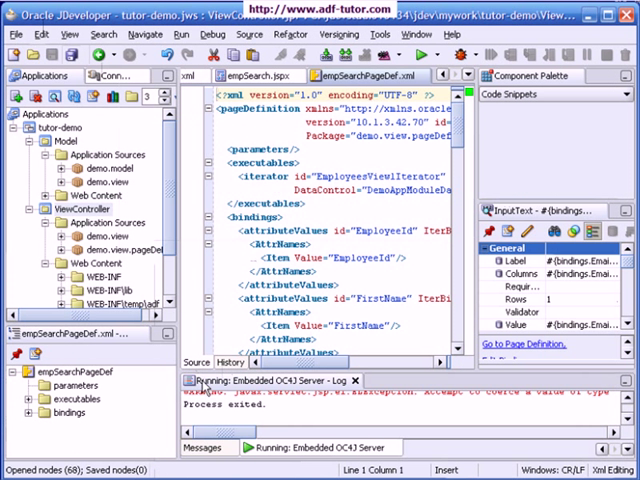
pyautogui.click(76, 399)
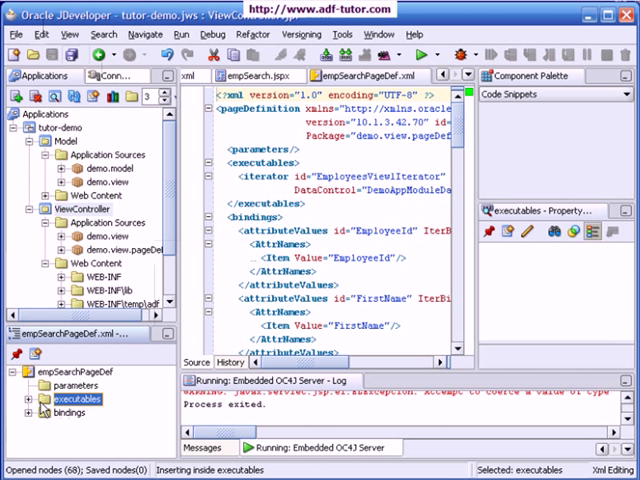
pyautogui.click(38, 398)
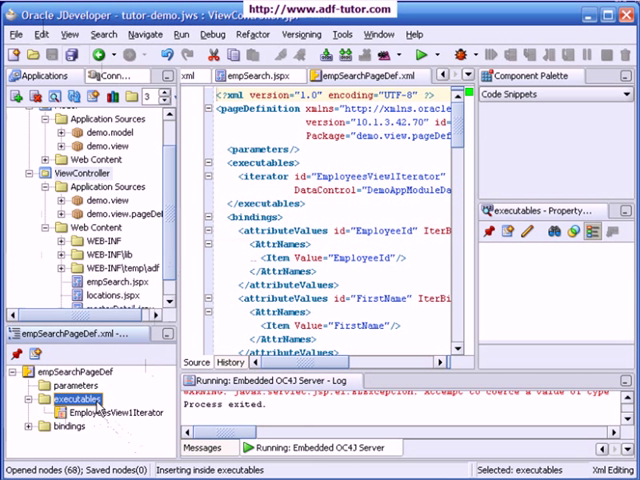
pyautogui.rightClick(105, 412)
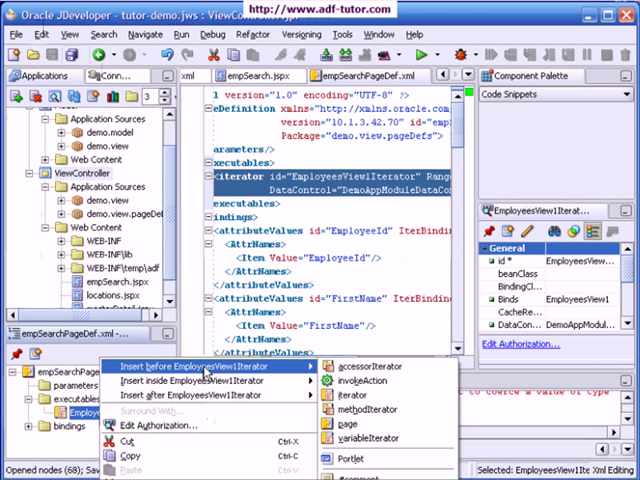
pyautogui.moveTo(285, 370)
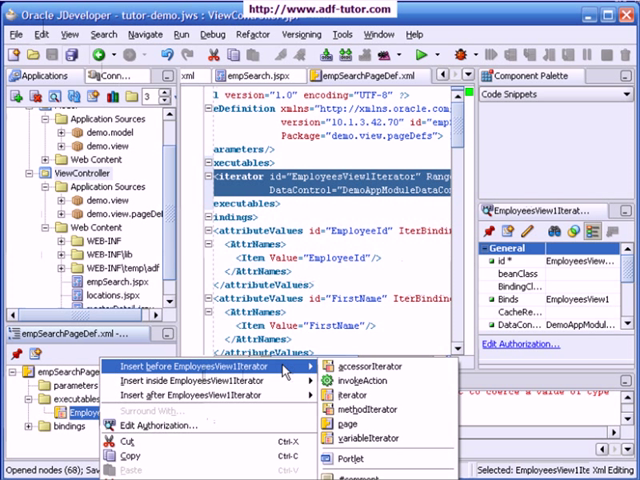
pyautogui.moveTo(369, 386)
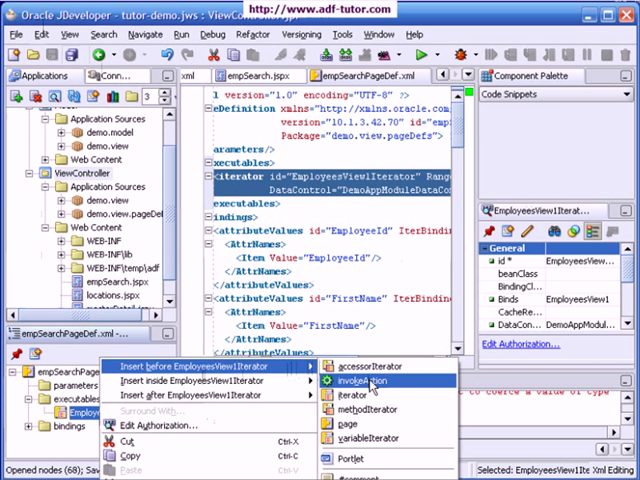
# - Insert an invokeAction with id empSearchMode bound to Find, showing its refresh settings
pyautogui.click(360, 381)
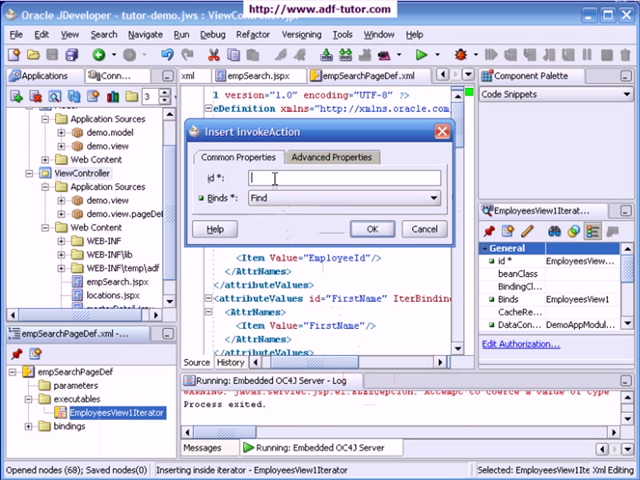
pyautogui.write('empl')
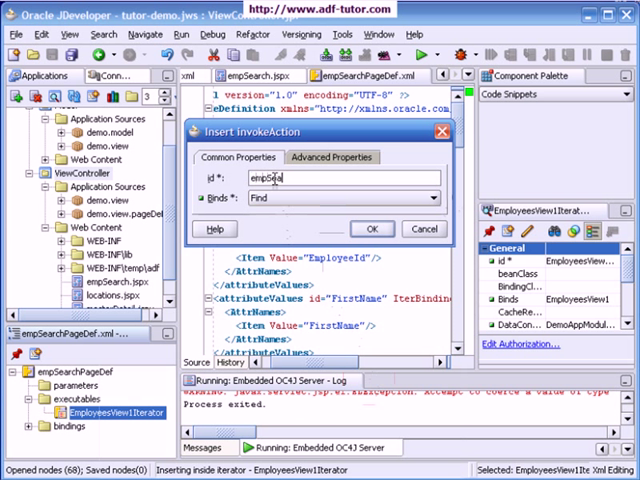
pyautogui.write('r')
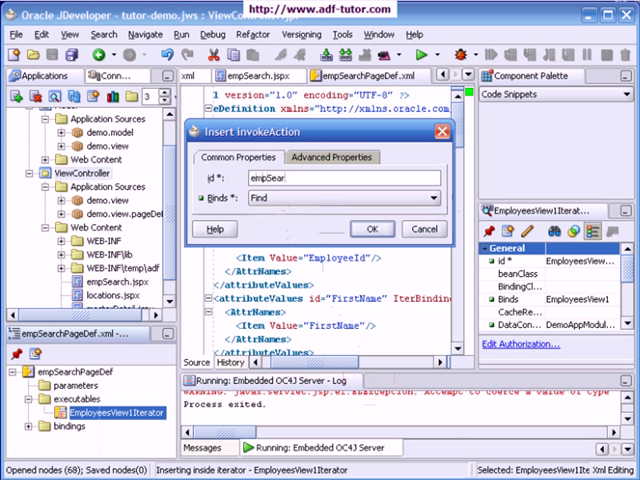
pyautogui.write('chMode')
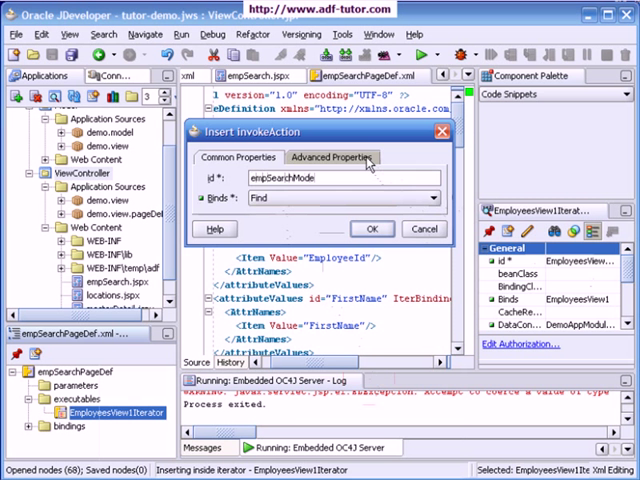
pyautogui.click(331, 157)
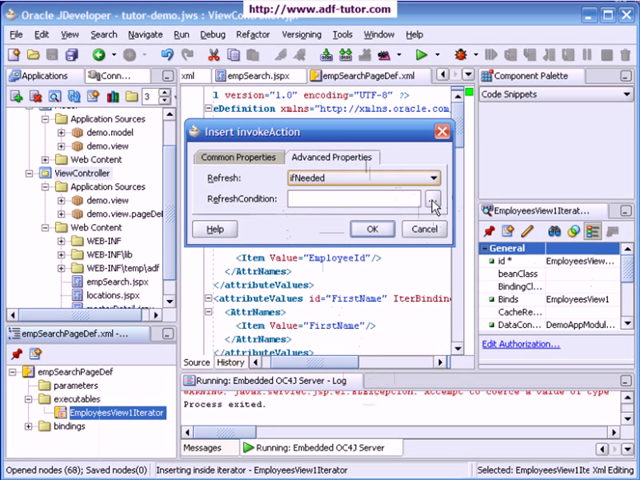
# - Set RefreshCondition to ${bindings.EmployeesView1Iterator.findMode == false} and confirm empSearchMode
pyautogui.click(434, 201)
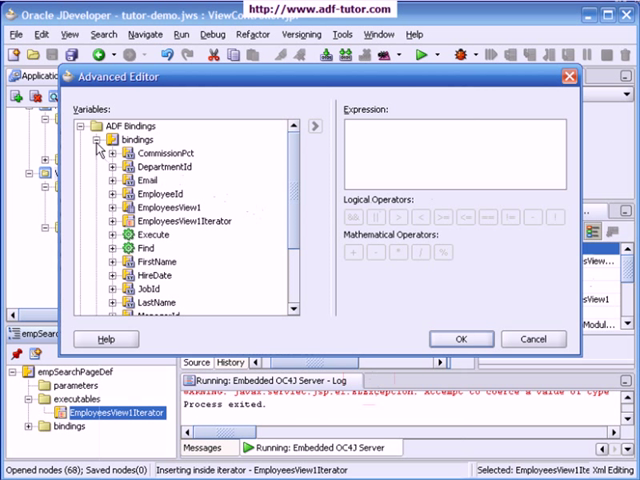
pyautogui.moveTo(166, 228)
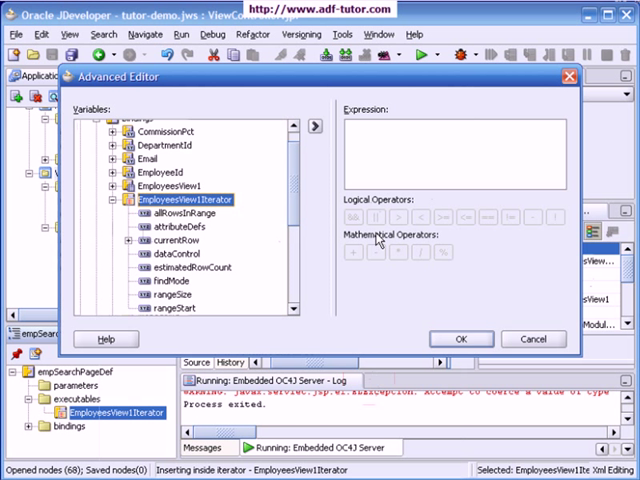
pyautogui.moveTo(182, 290)
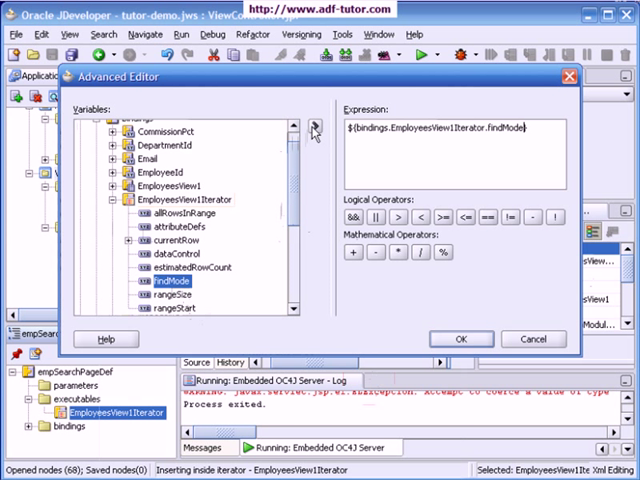
pyautogui.click(449, 230)
pyautogui.write(' ==')
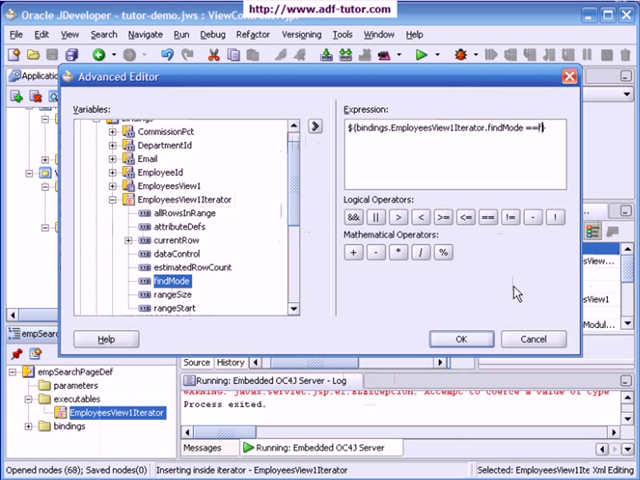
pyautogui.write('false')
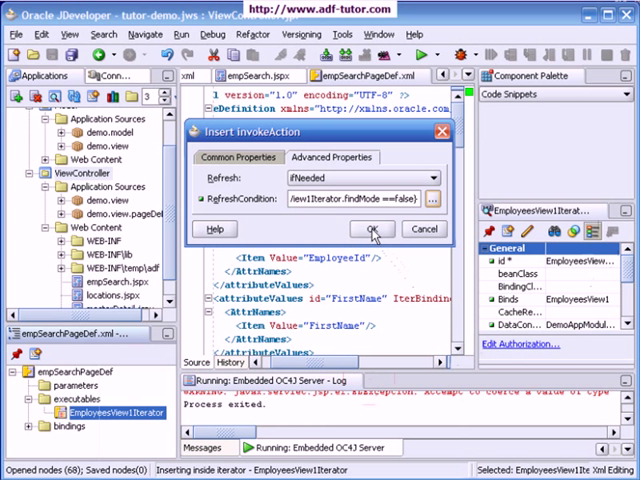
pyautogui.click(378, 229)
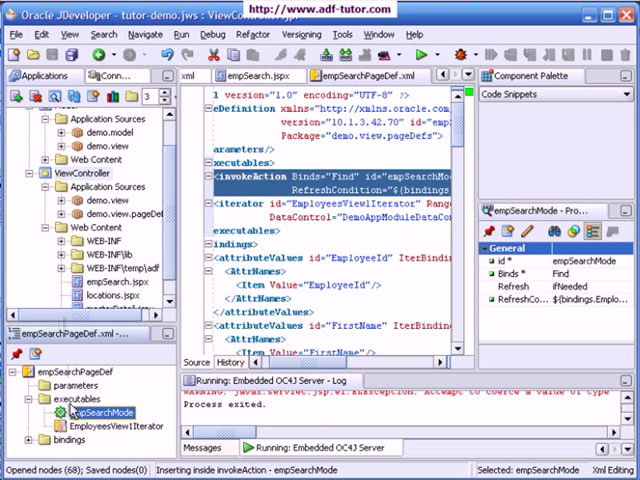
# - Insert an EmployeesView1 iterator under executables with Iterator Id EmployeesView1IteratorforResult
pyautogui.click(67, 398)
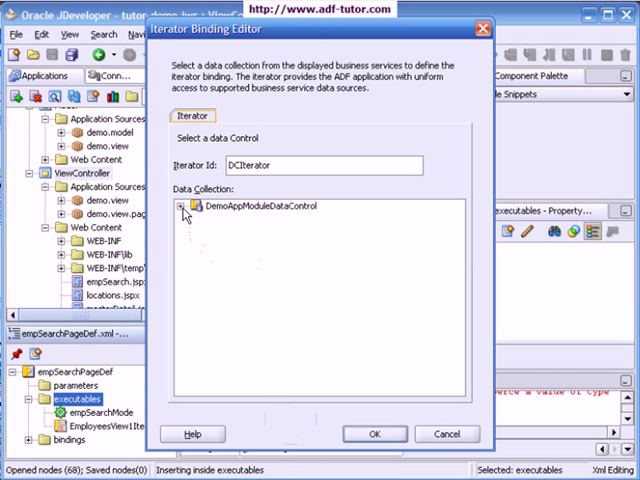
pyautogui.click(184, 206)
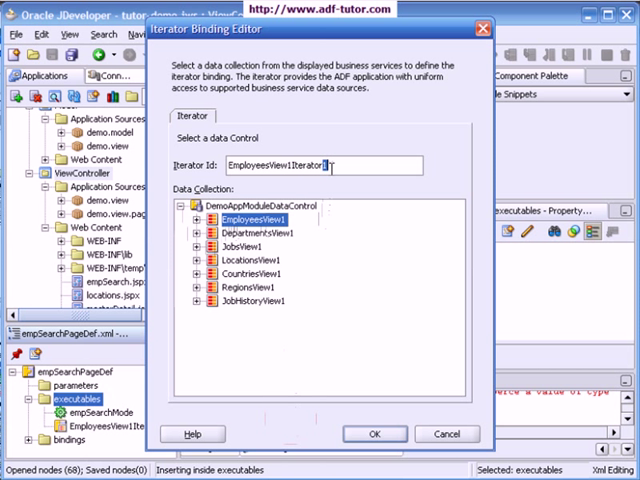
pyautogui.write('for')
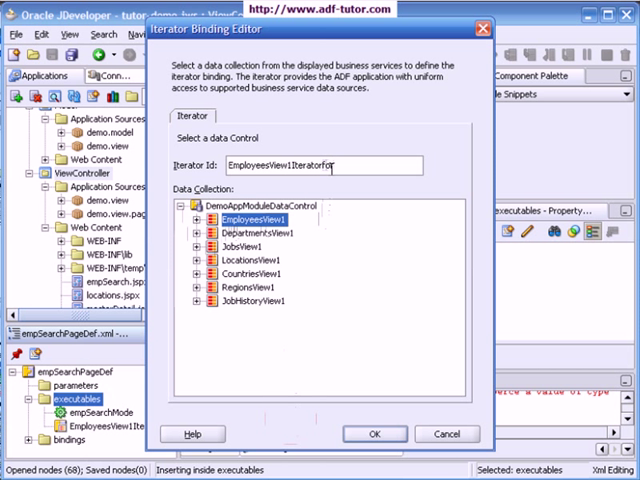
pyautogui.write('Rel')
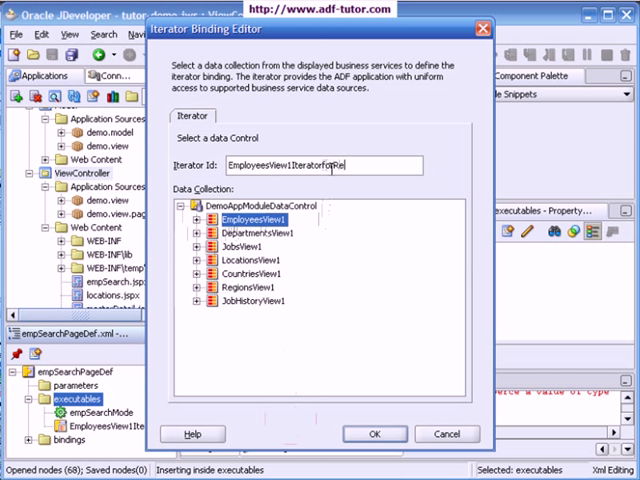
pyautogui.write('Result')
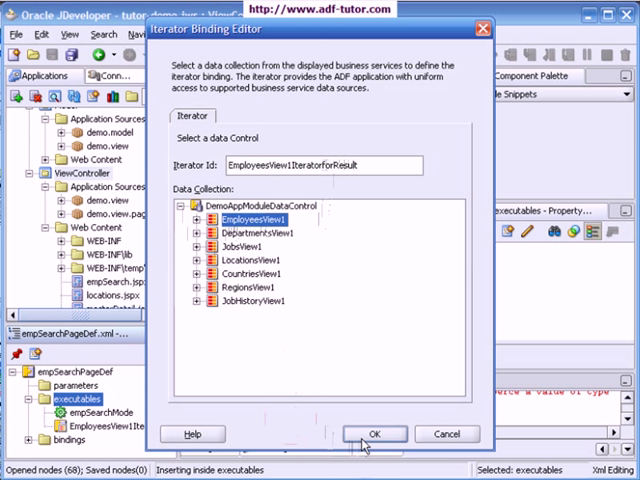
pyautogui.click(374, 433)
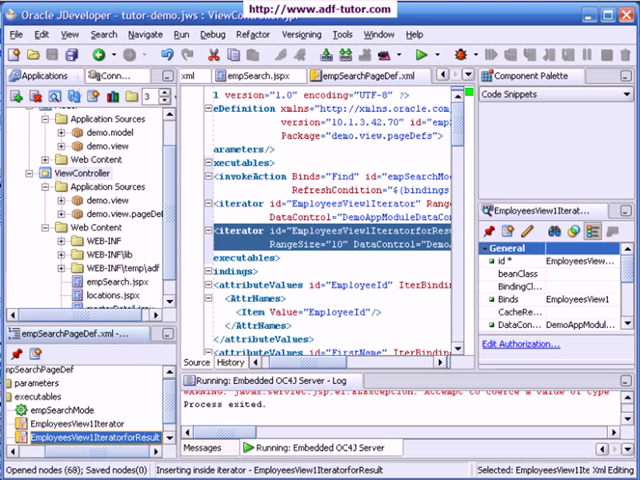
pyautogui.moveTo(314, 166)
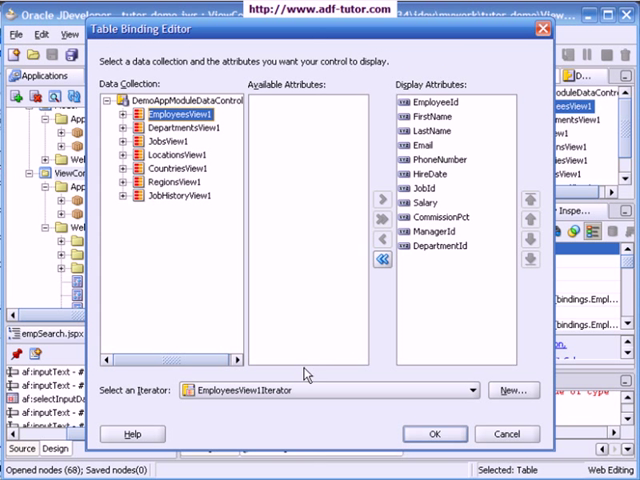
# - Switch the table binding to EmployeesView1IteratorforResult and add all attributes as columns
pyautogui.click(475, 390)
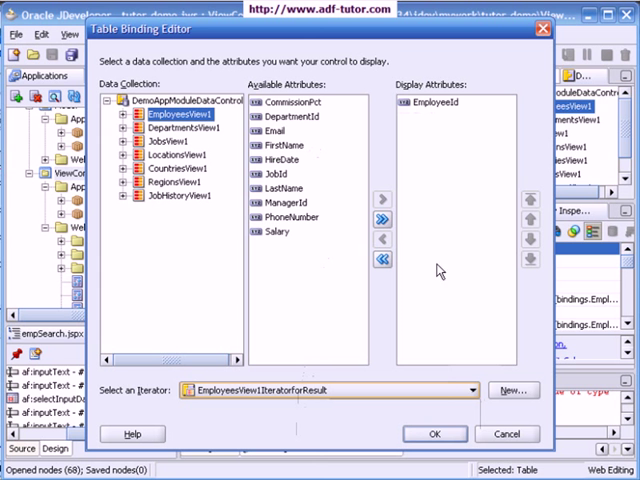
pyautogui.click(372, 219)
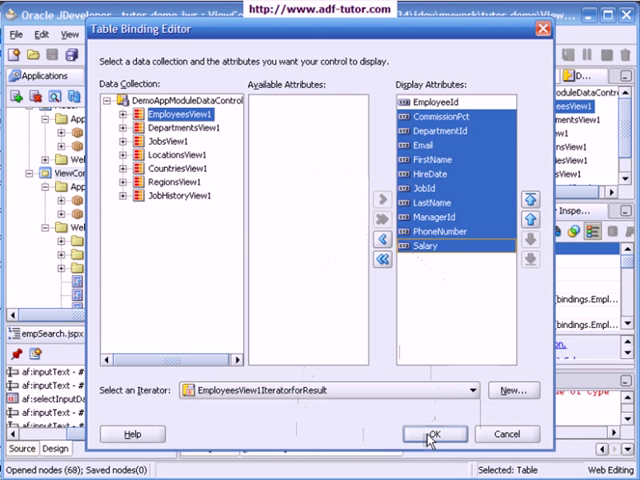
pyautogui.click(436, 433)
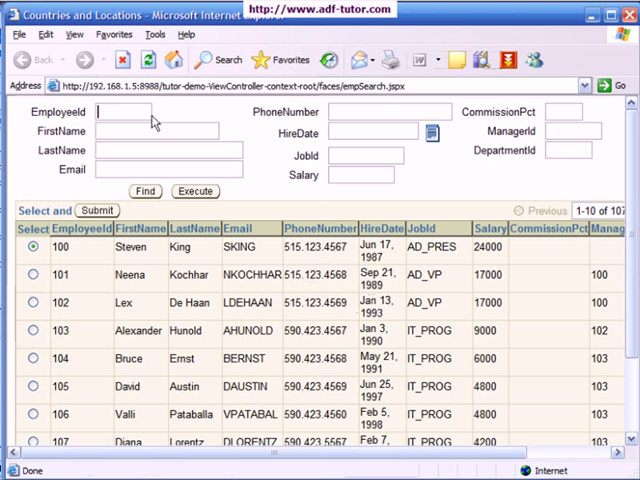
# - Filter the employees by EmployeeId 105, showing David Austin
pyautogui.write('105')
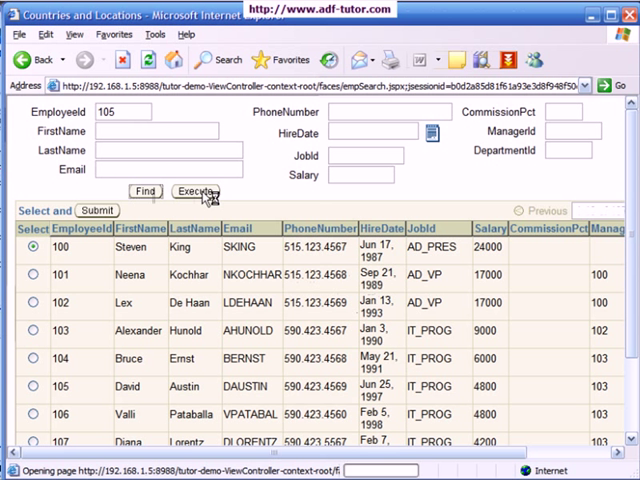
pyautogui.click(196, 191)
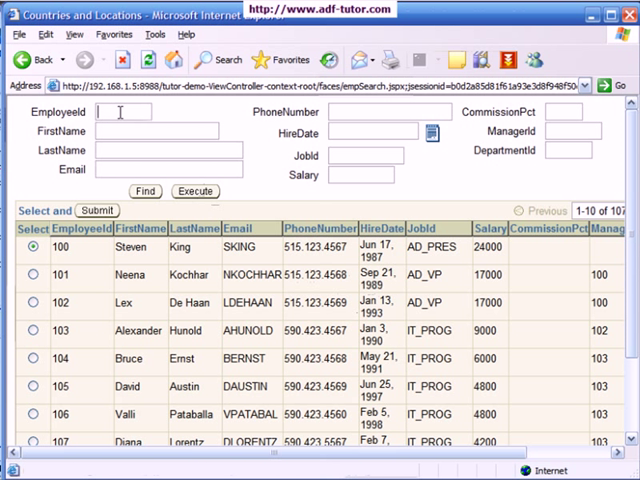
pyautogui.write('105')
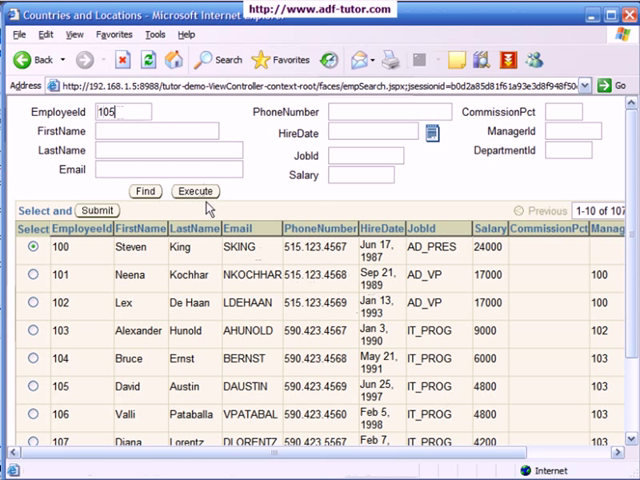
pyautogui.click(195, 191)
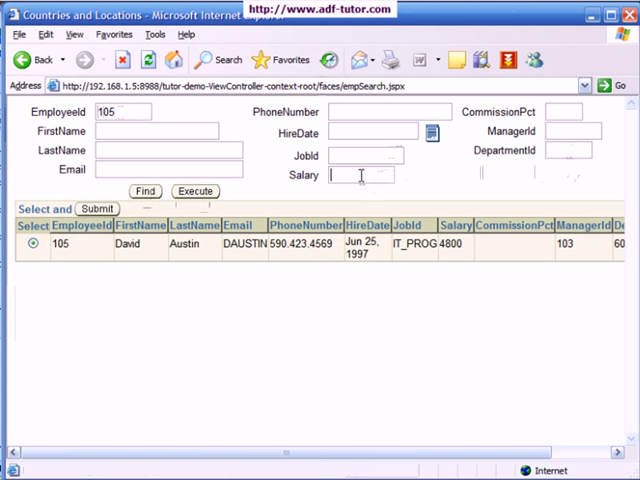
# - Return to find mode and query Salary >1000, listing all 107 employees
pyautogui.write('>1')
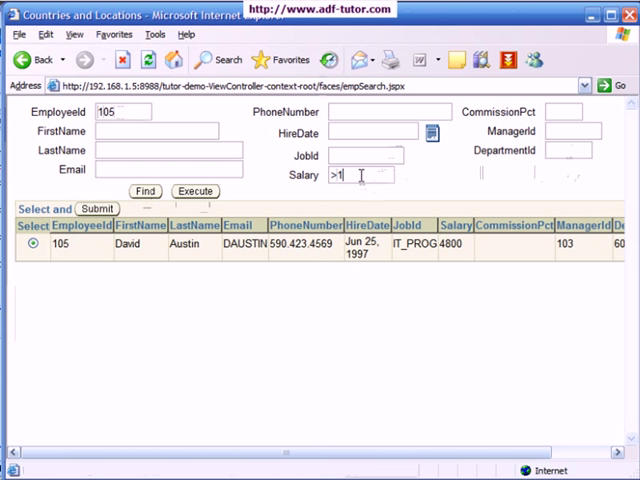
pyautogui.write('000')
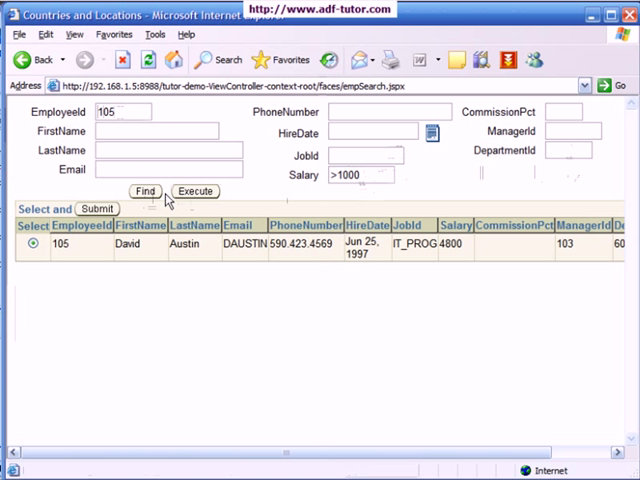
pyautogui.click(145, 191)
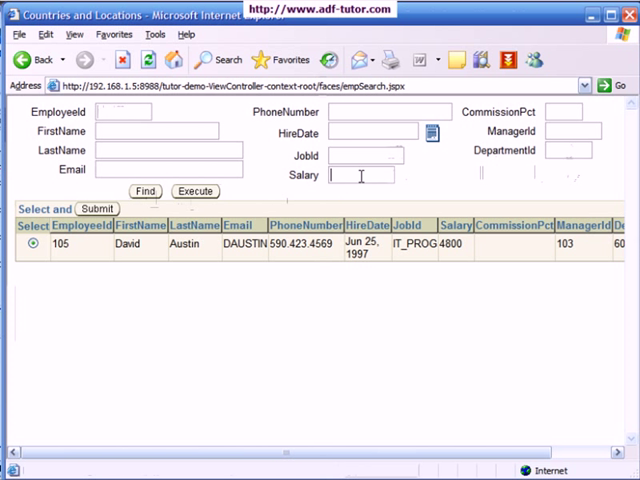
pyautogui.write('>1000')
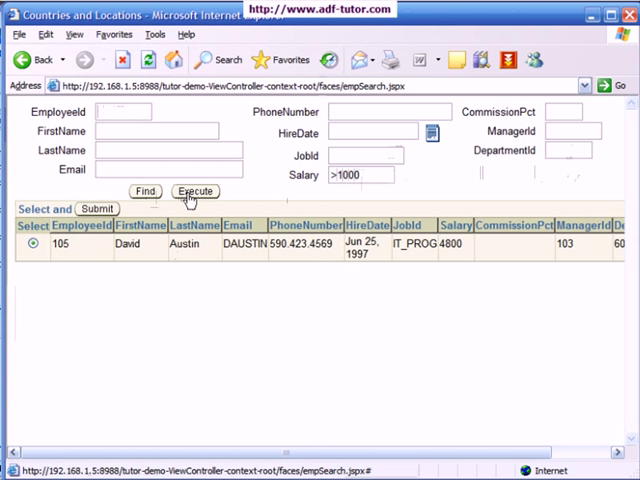
pyautogui.click(195, 191)
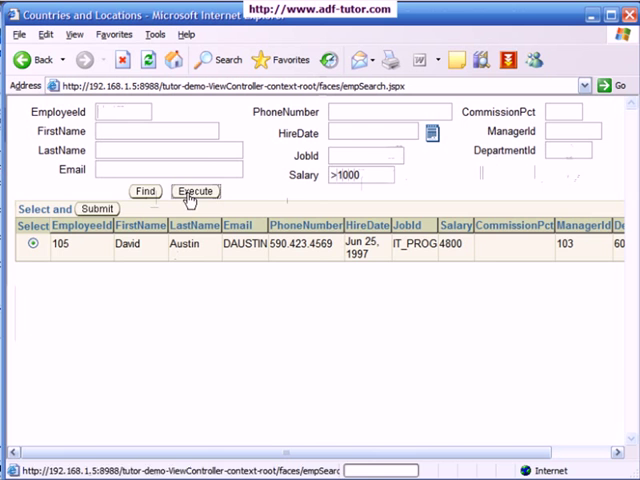
pyautogui.click(195, 191)
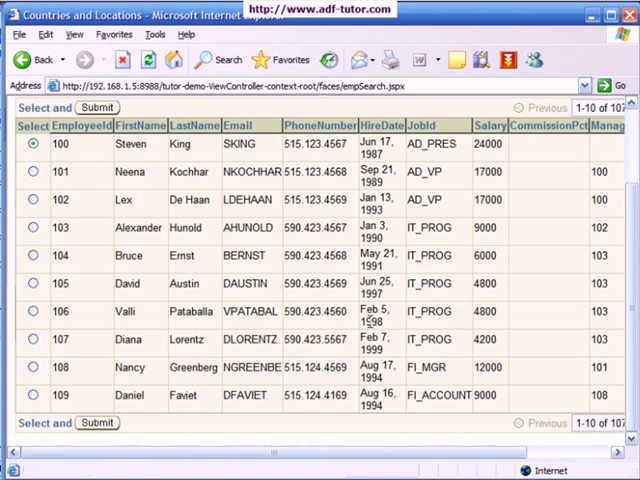